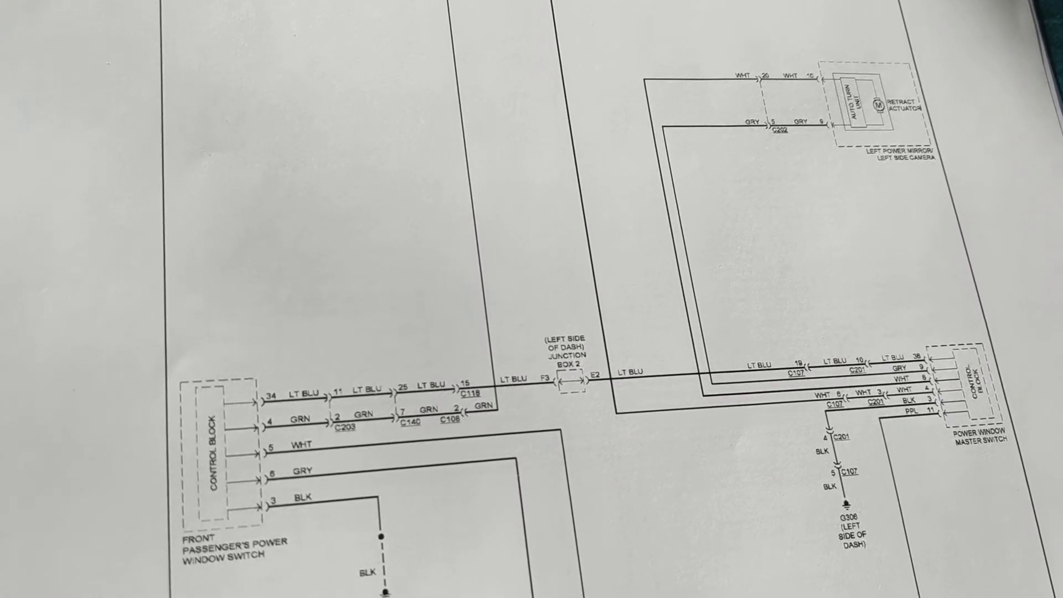
pyautogui.scroll(-3)
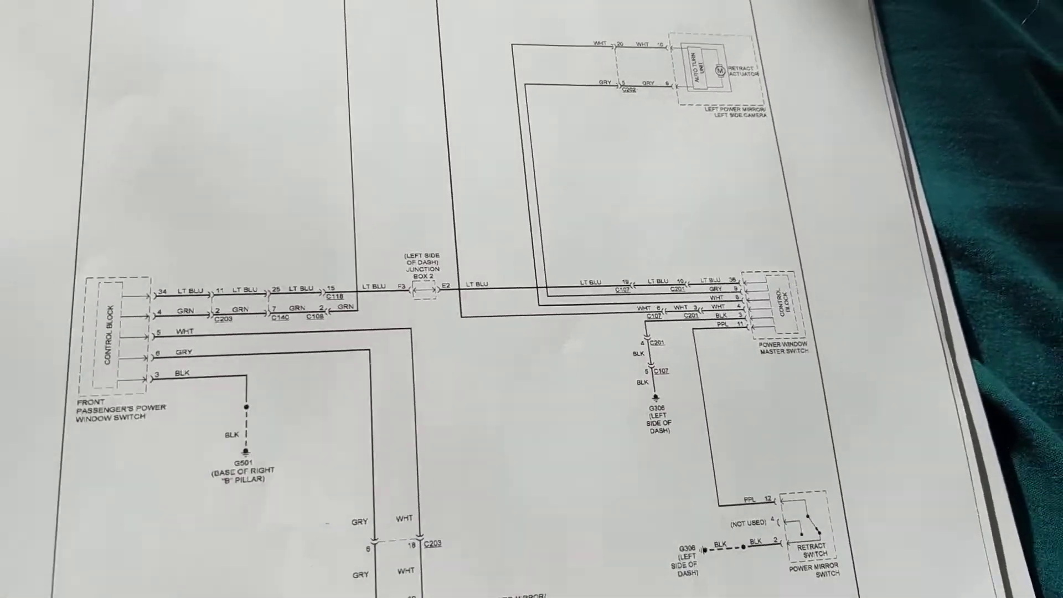
pyautogui.scroll(-3)
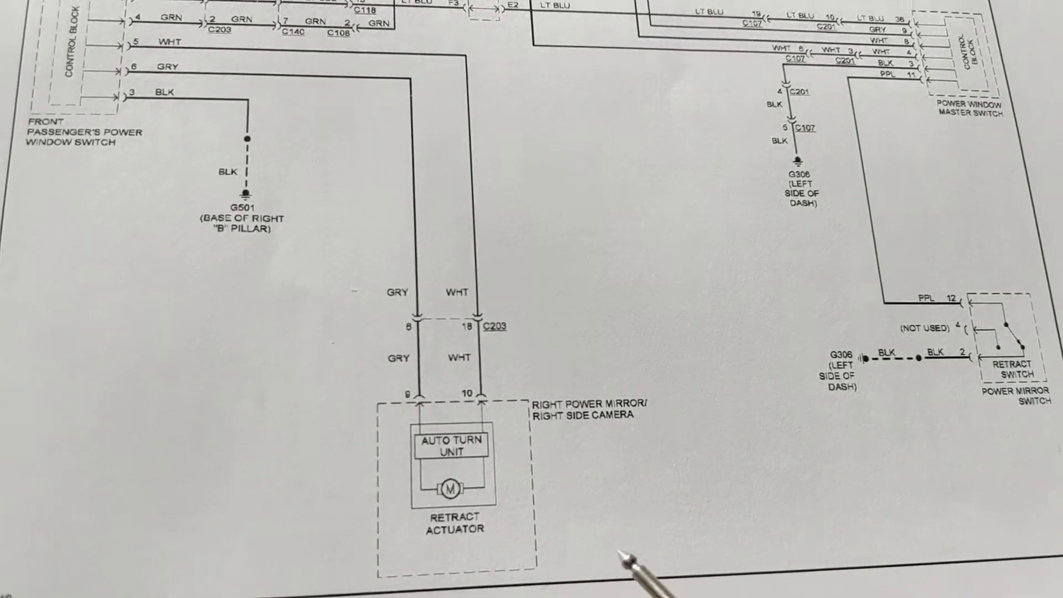